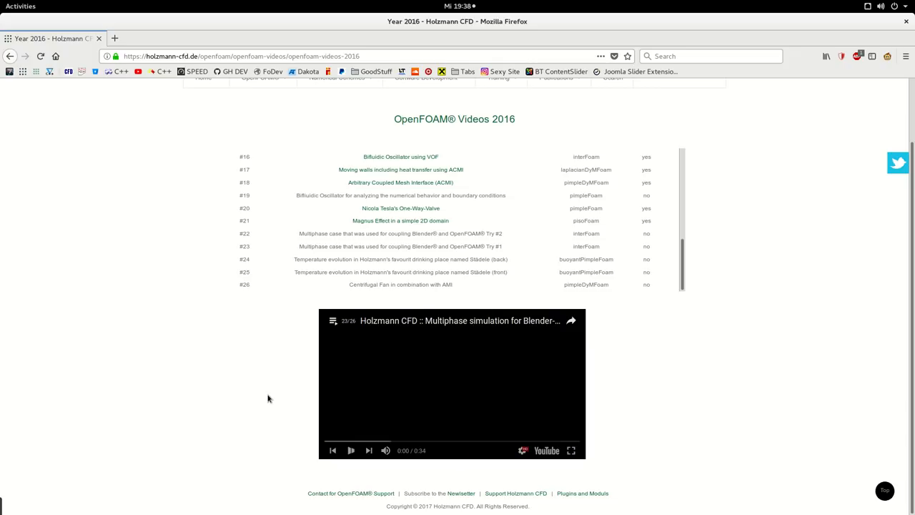
- Play the embedded multiphase simulation video (23/26) and pause it around 0:24
{"action": "left_click", "coordinate": [351, 450]}
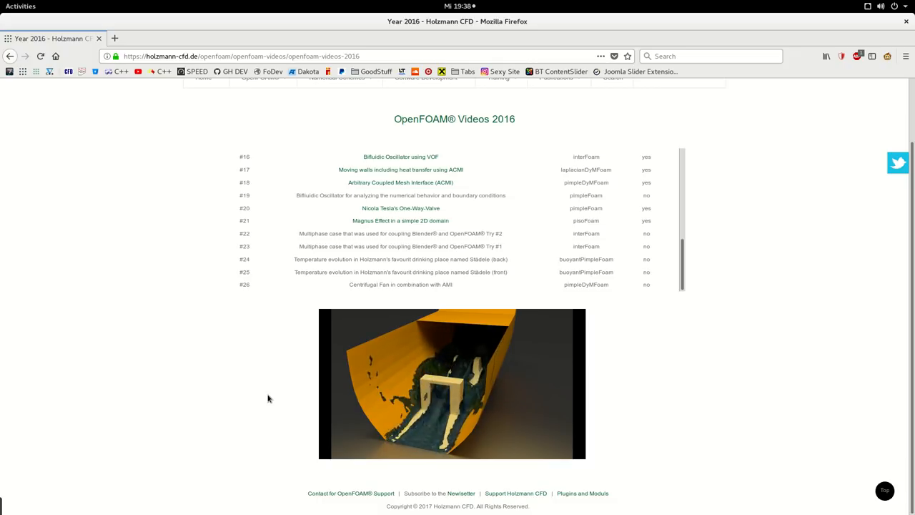
{"action": "left_click", "coordinate": [451, 384]}
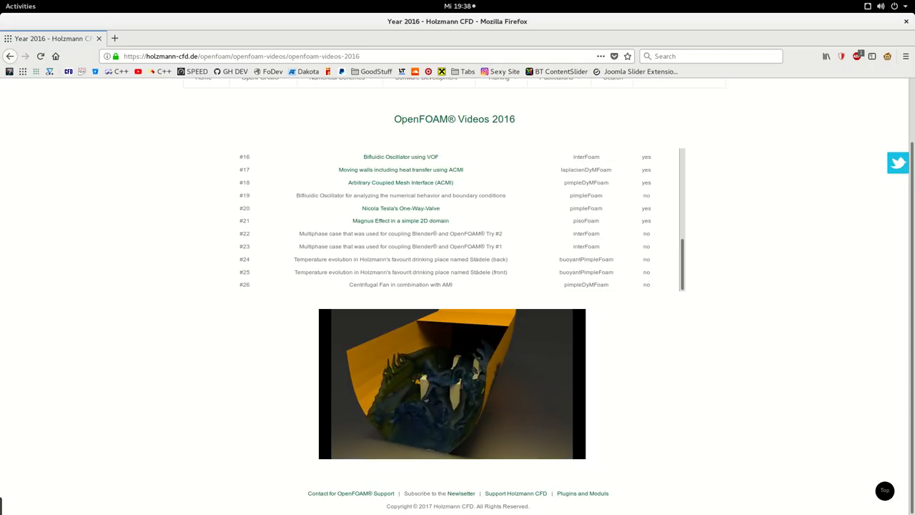
{"action": "left_click", "coordinate": [451, 384]}
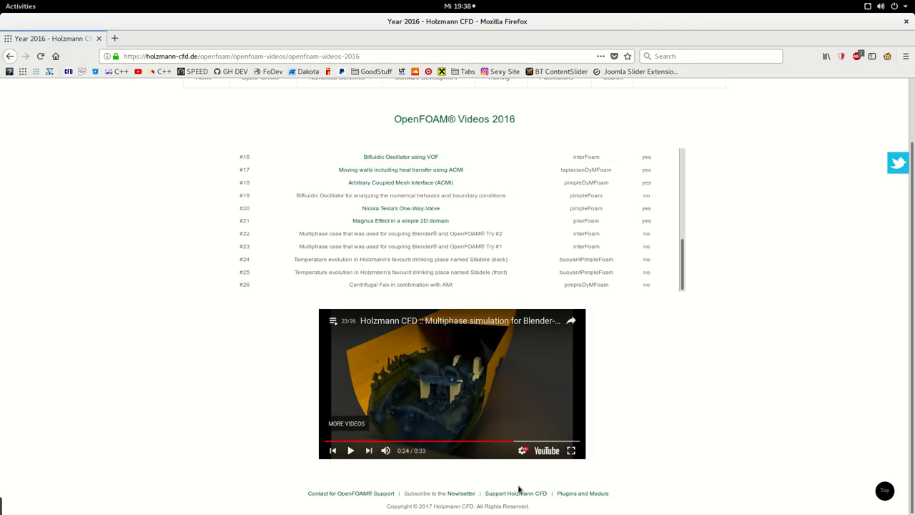
{"action": "mouse_move", "coordinate": [518, 439]}
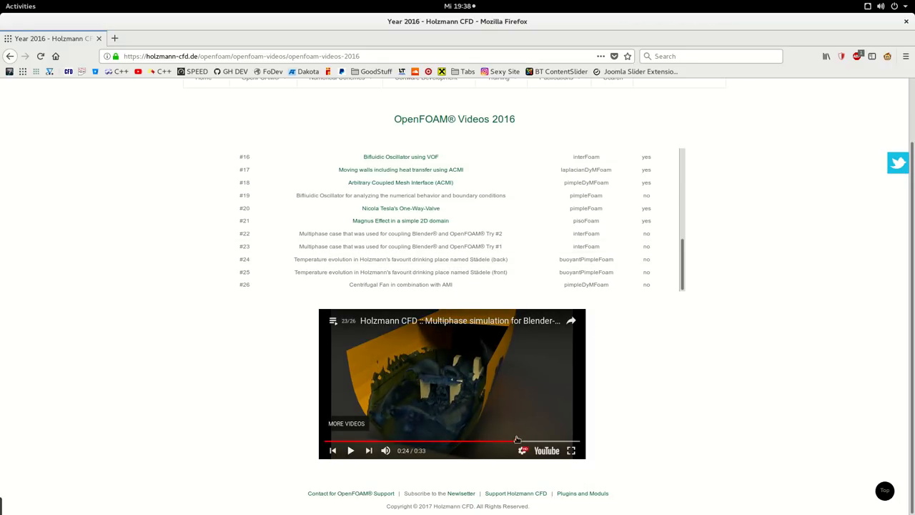
{"action": "mouse_move", "coordinate": [399, 449]}
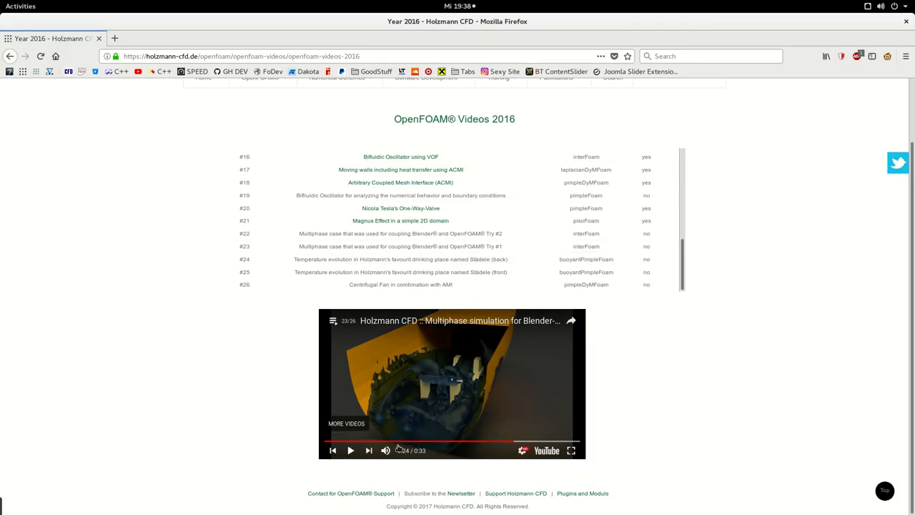
- Watch the multiphase simulation video full screen to about 0:17, then exit full screen
{"action": "left_click", "coordinate": [571, 450]}
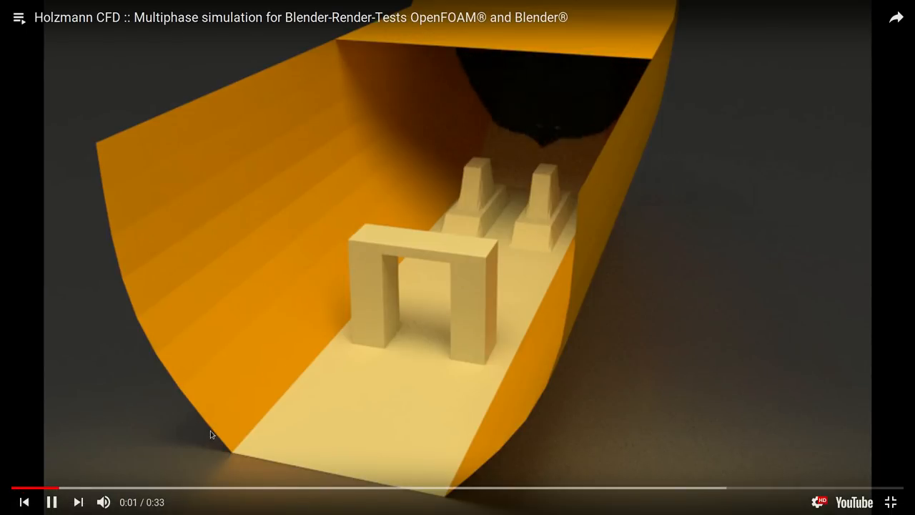
{"action": "left_click", "coordinate": [120, 488]}
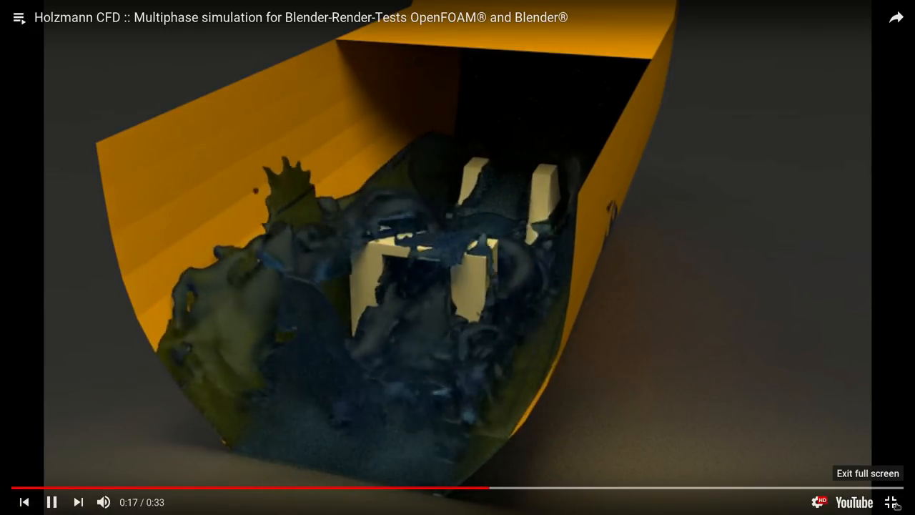
{"action": "left_click", "coordinate": [901, 501]}
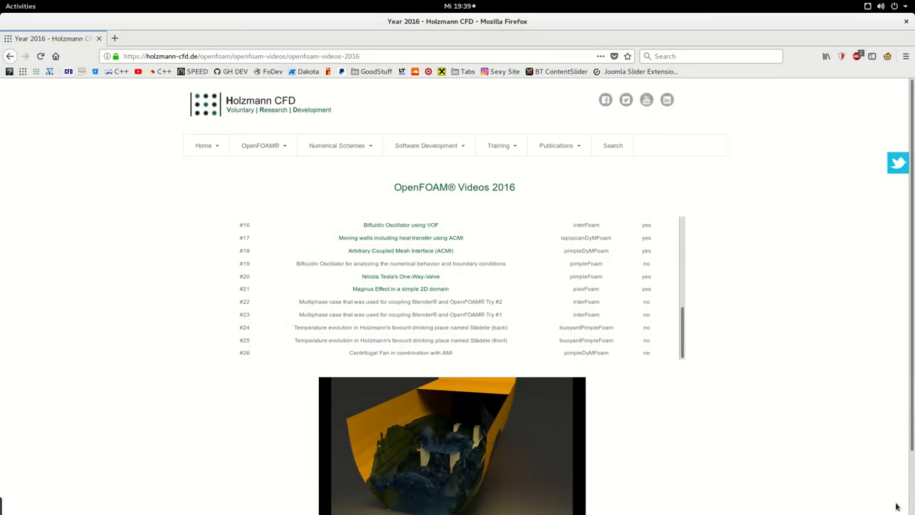
- Skip to the next playlist video, go back to the multiphase simulation, and pause it
{"action": "scroll", "scroll_direction": "down", "scroll_amount": 3}
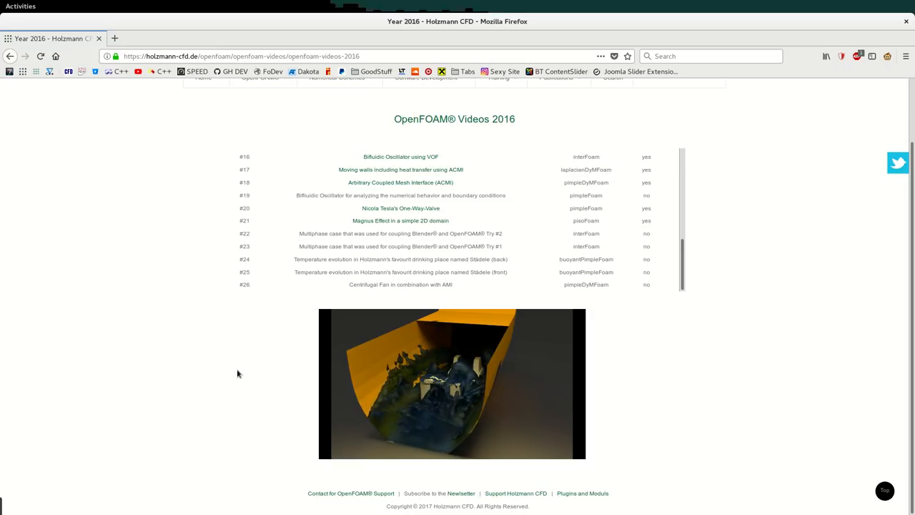
{"action": "left_click", "coordinate": [452, 384]}
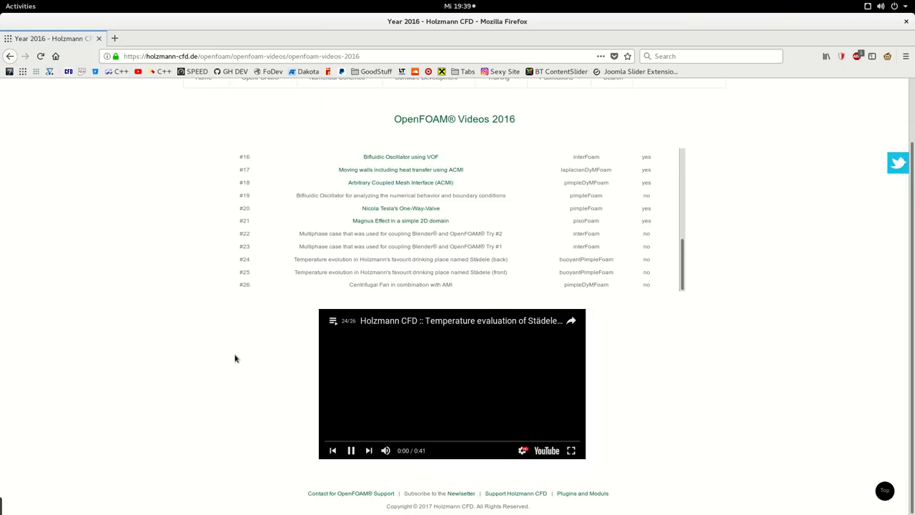
{"action": "left_click", "coordinate": [333, 450]}
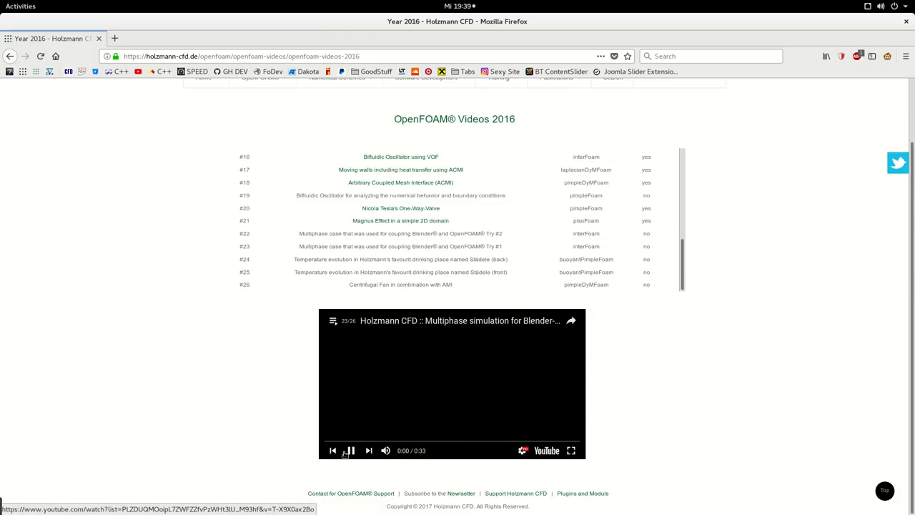
{"action": "left_click", "coordinate": [350, 451]}
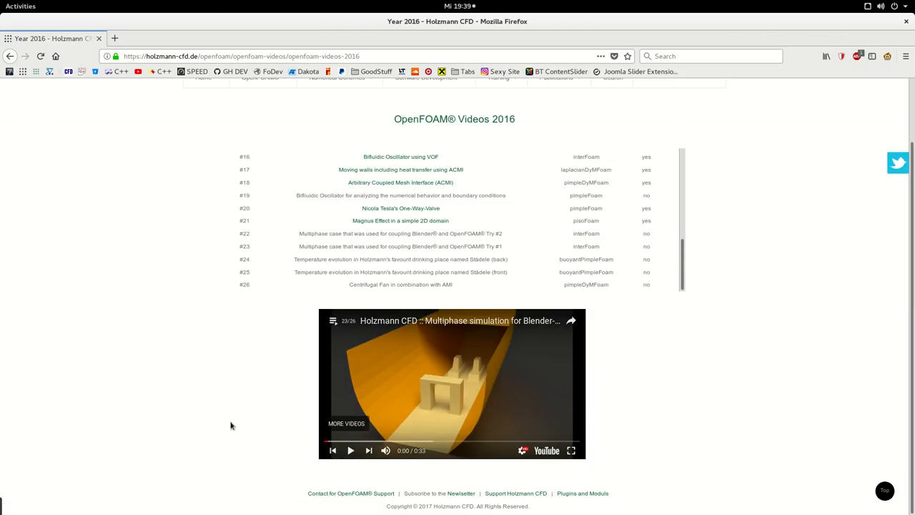
{"action": "scroll", "scroll_direction": "up", "scroll_amount": 3}
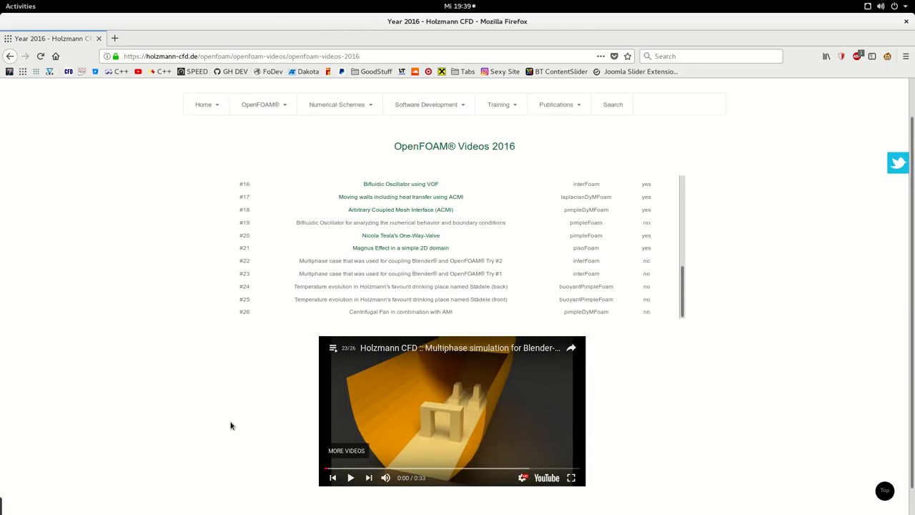
{"action": "mouse_move", "coordinate": [501, 468]}
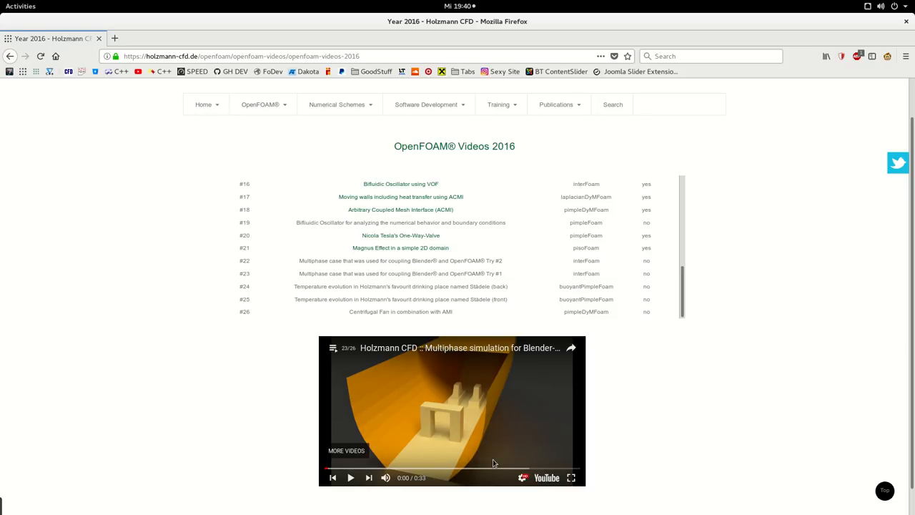
{"action": "mouse_move", "coordinate": [518, 417]}
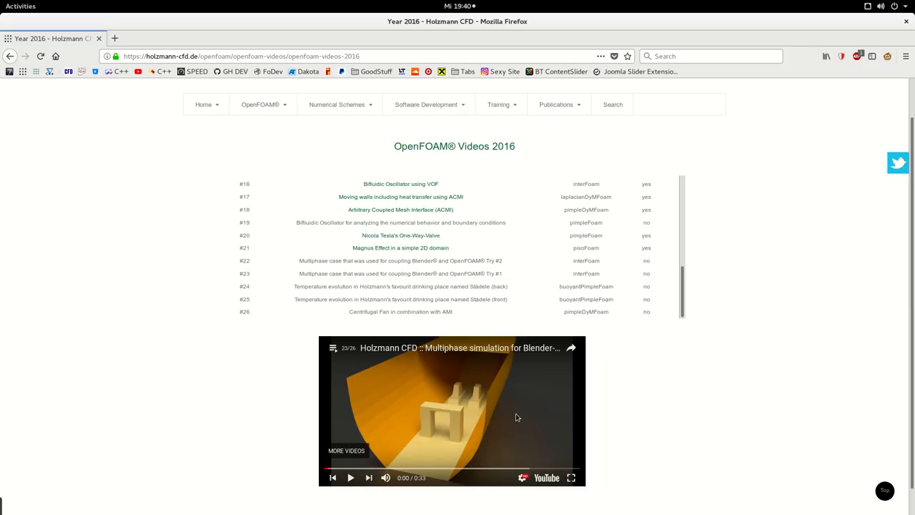
{"action": "mouse_move", "coordinate": [359, 432]}
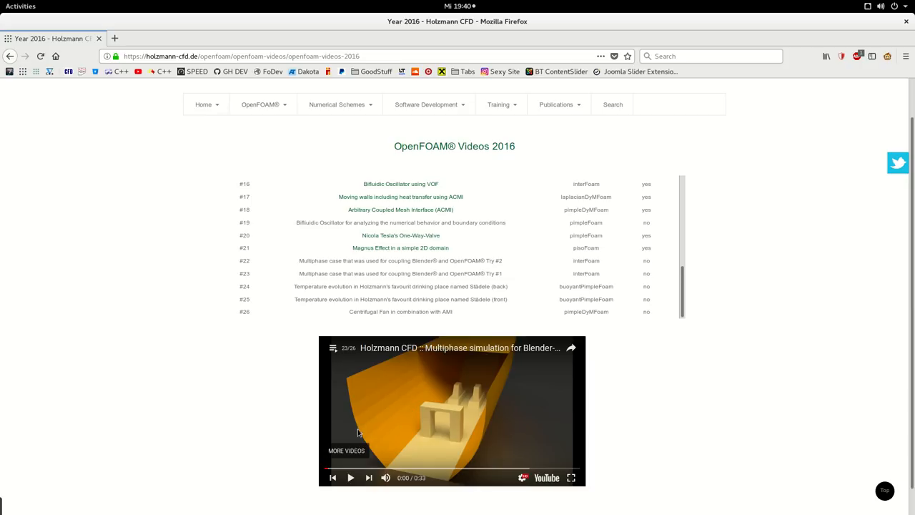
{"action": "mouse_move", "coordinate": [400, 469]}
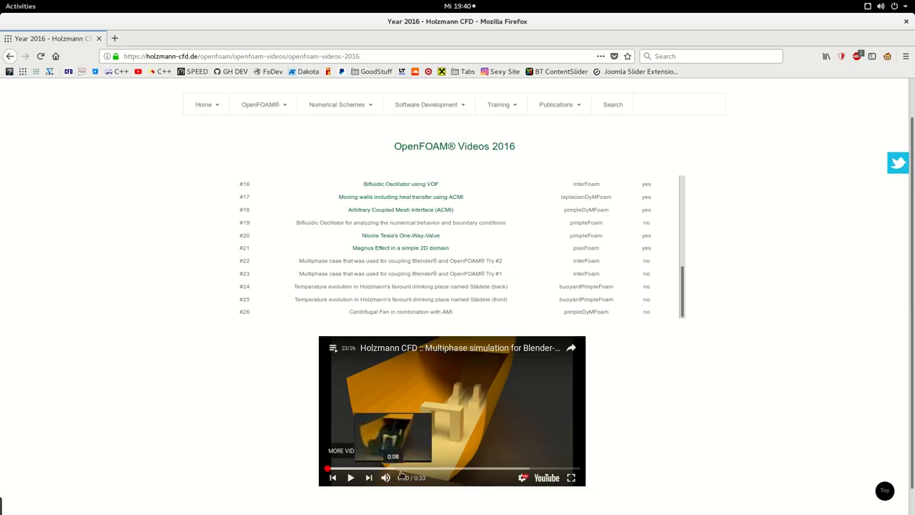
{"action": "mouse_move", "coordinate": [506, 494]}
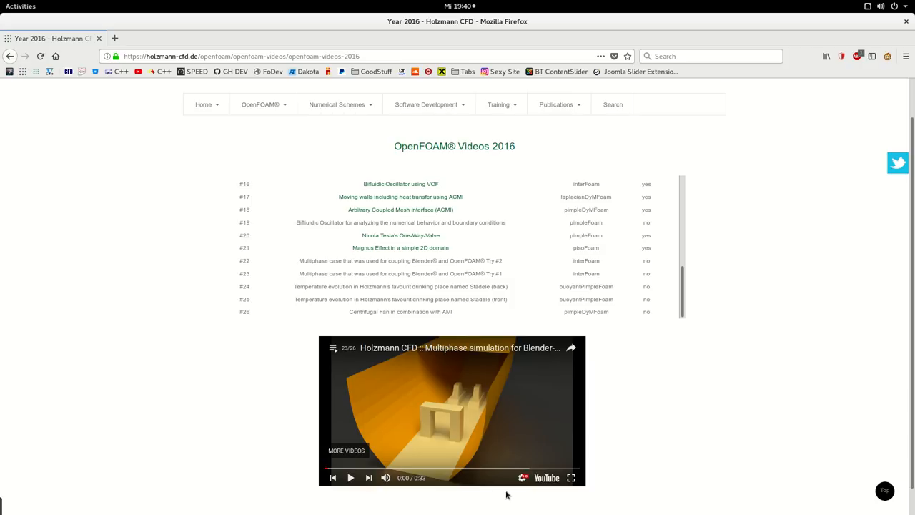
{"action": "mouse_move", "coordinate": [512, 509]}
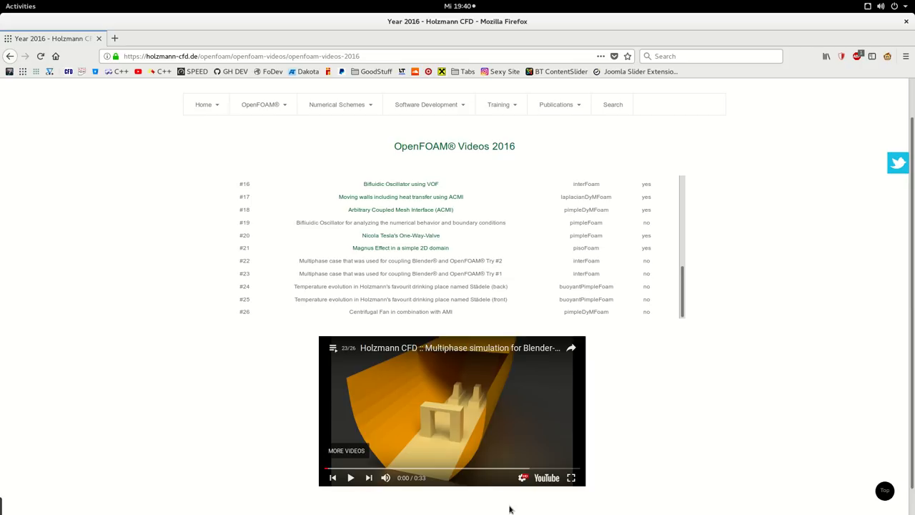
{"action": "mouse_move", "coordinate": [620, 487]}
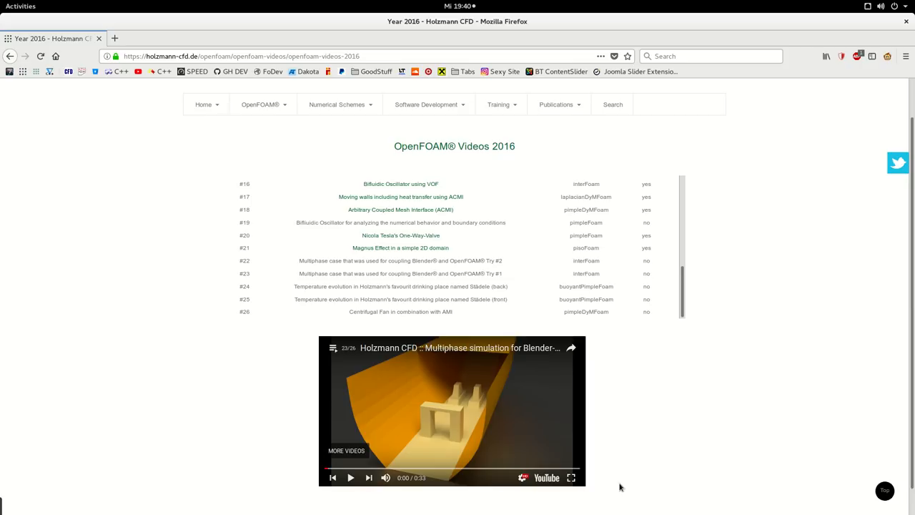
- Scroll back to the top of the Holzmann CFD videos page
{"action": "scroll", "scroll_direction": "up", "scroll_amount": 3}
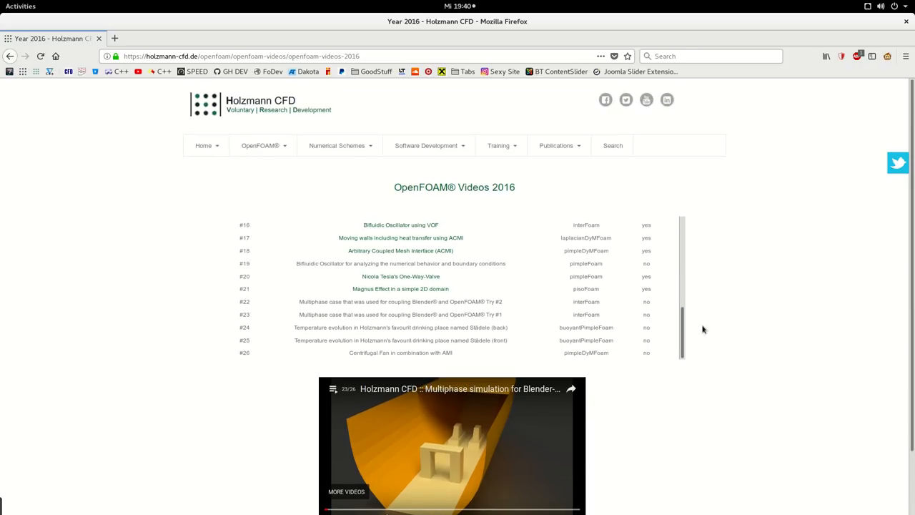
{"action": "left_click", "coordinate": [261, 146]}
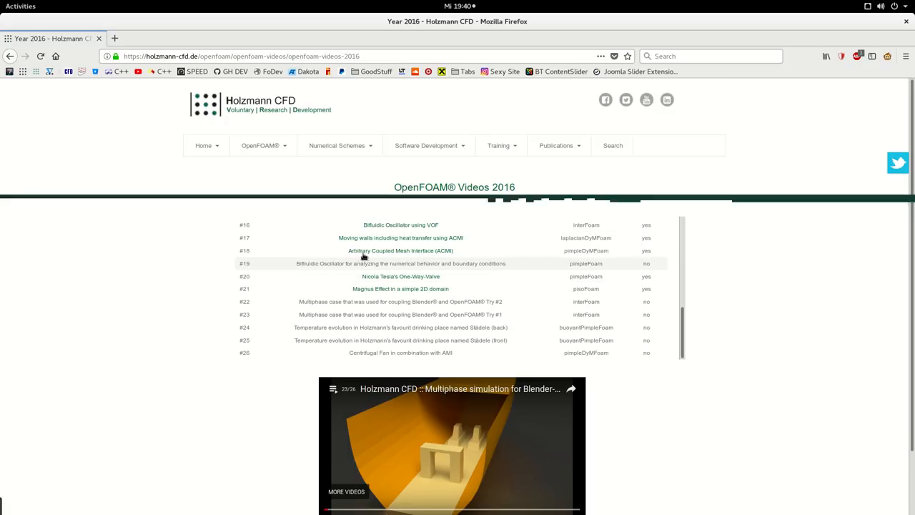
{"action": "left_click", "coordinate": [260, 145]}
{"action": "type", "text": "youtube"}
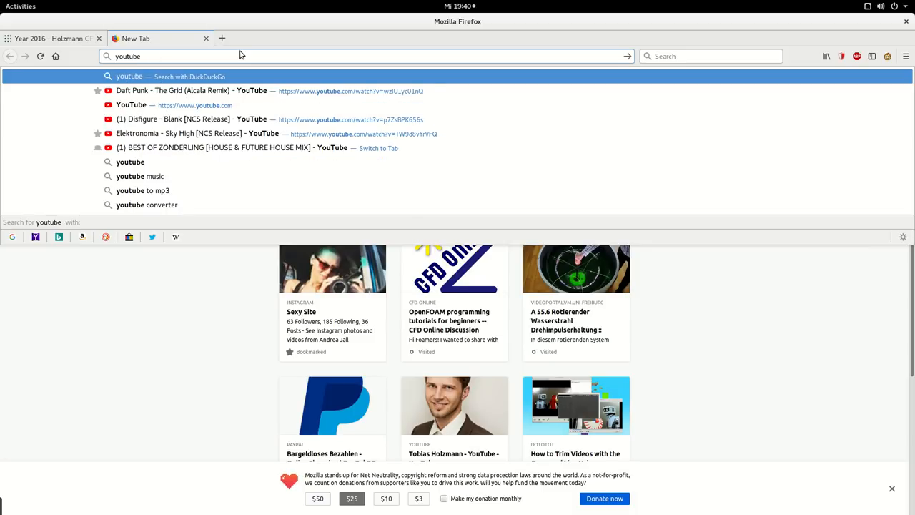
- Search DuckDuckGo for 'youtube blender openfoam' and open the OpenFOAM + Paraview + Blender video
{"action": "type", "text": "blender"}
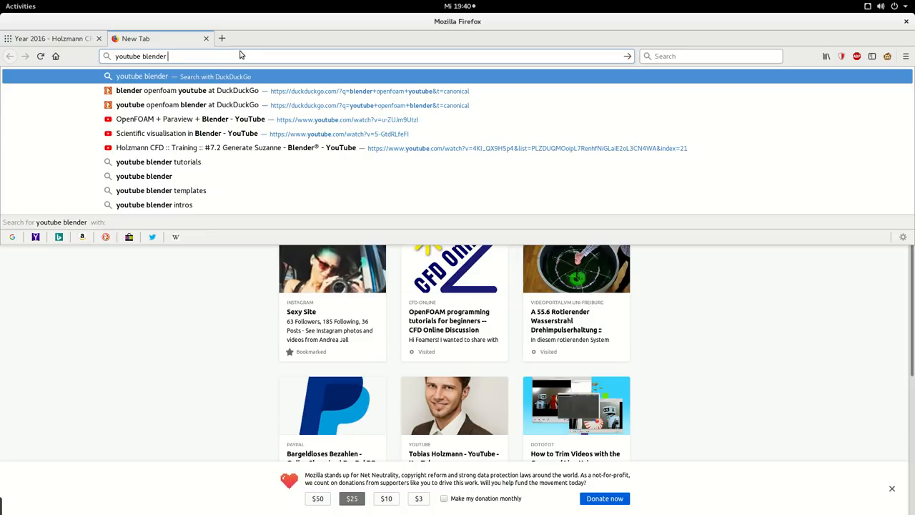
{"action": "type", "text": "open"}
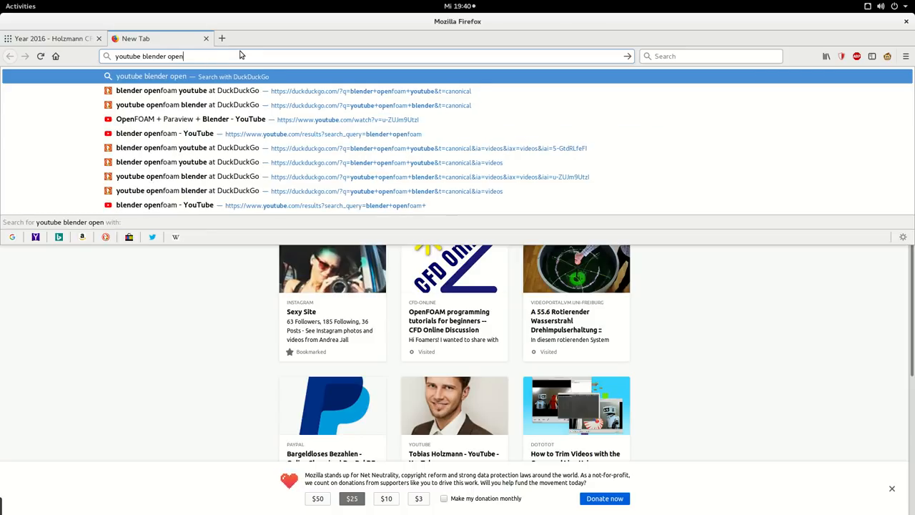
{"action": "left_click", "coordinate": [189, 105]}
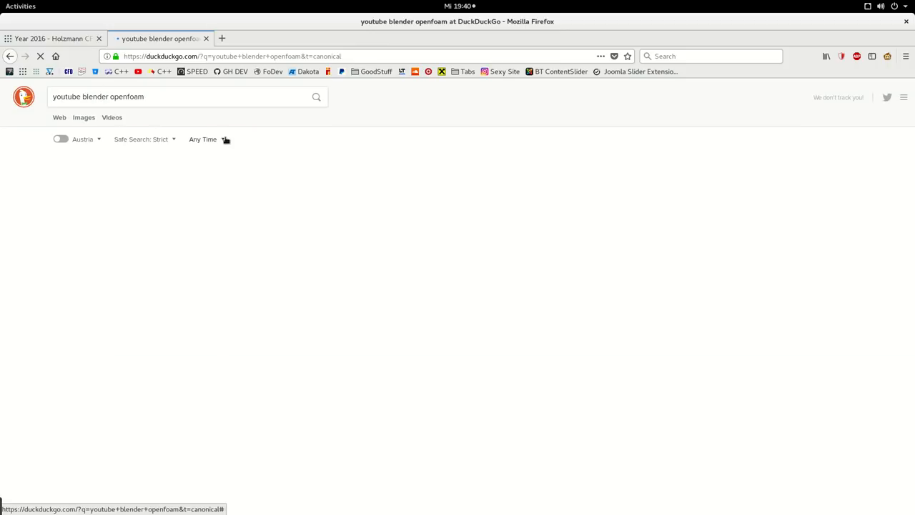
{"action": "left_click", "coordinate": [111, 117]}
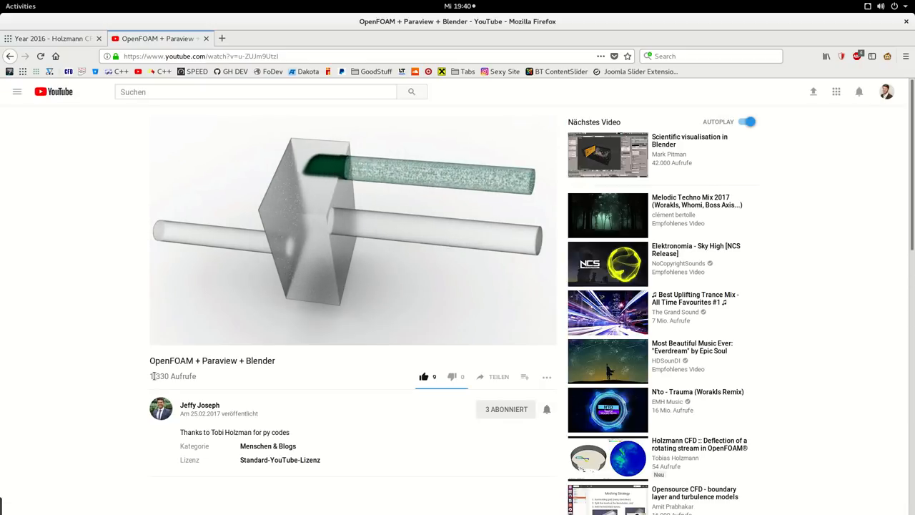
- Pause and resume the OpenFOAM + Paraview + Blender video, then switch to the Holzmann CFD 2016 tab
{"action": "left_click", "coordinate": [350, 229]}
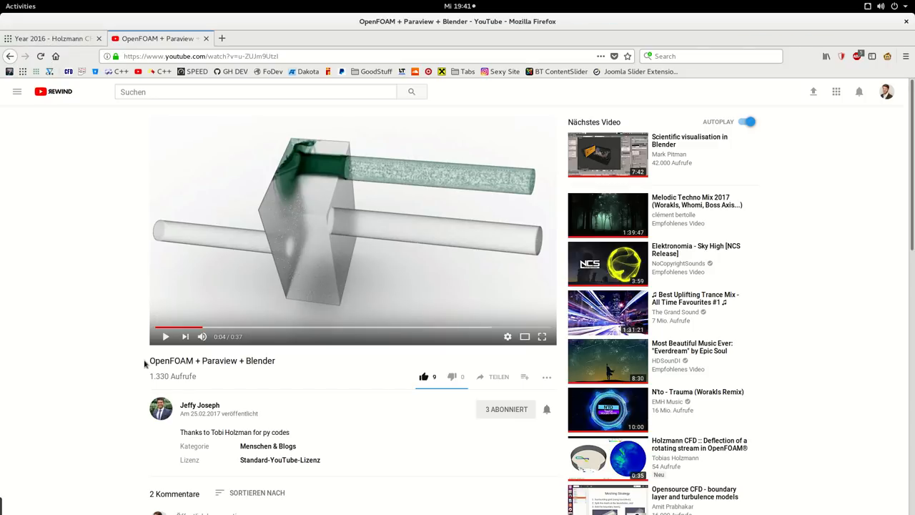
{"action": "mouse_move", "coordinate": [234, 279]}
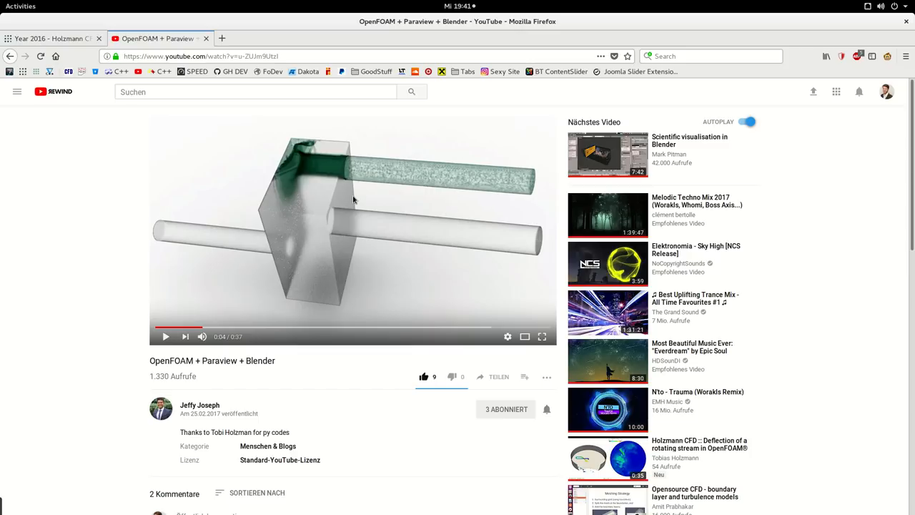
{"action": "mouse_move", "coordinate": [404, 182]}
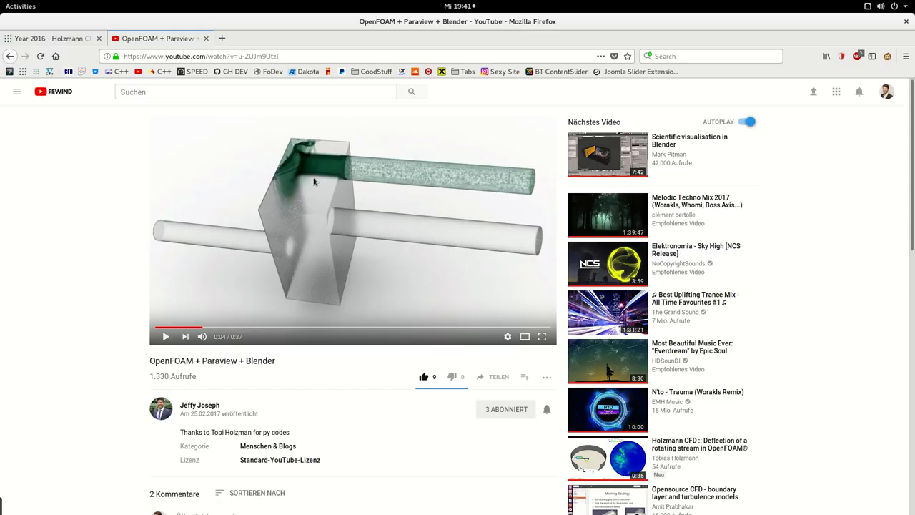
{"action": "mouse_move", "coordinate": [163, 340]}
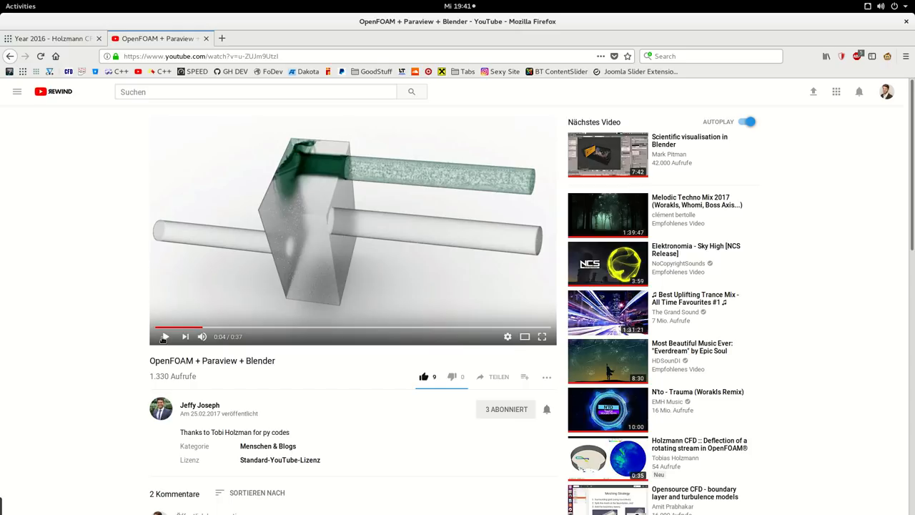
{"action": "left_click", "coordinate": [164, 337]}
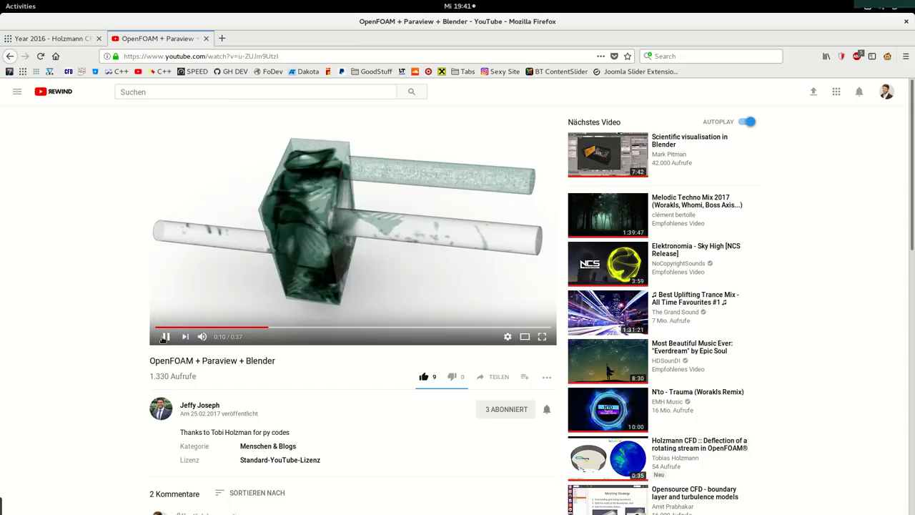
{"action": "left_click", "coordinate": [50, 38]}
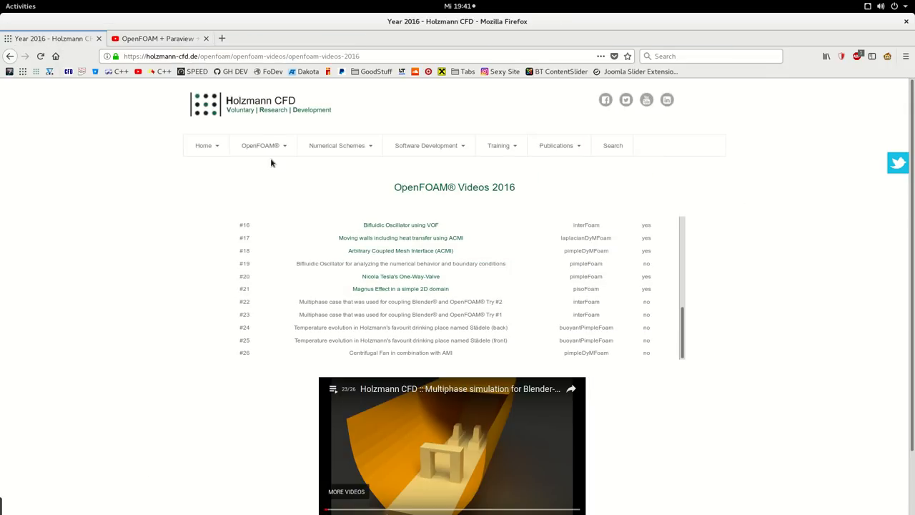
{"action": "left_click", "coordinate": [261, 145]}
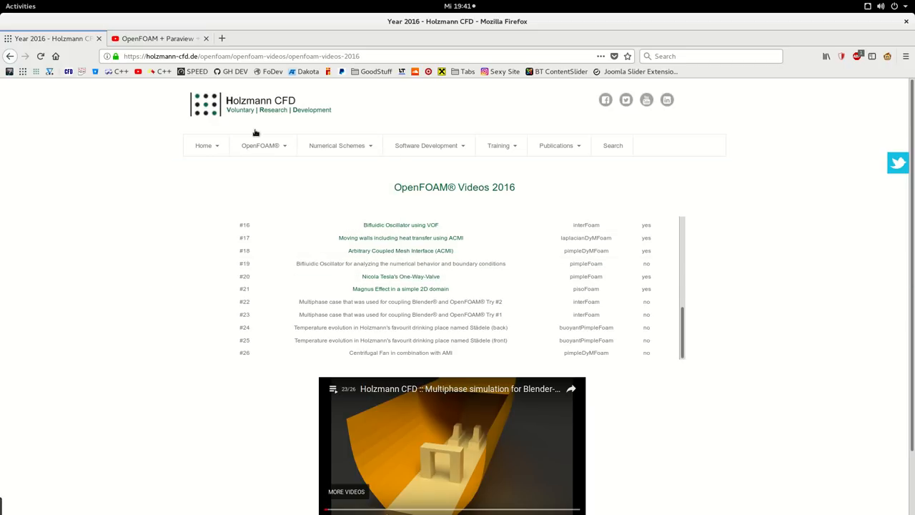
{"action": "left_click", "coordinate": [259, 145]}
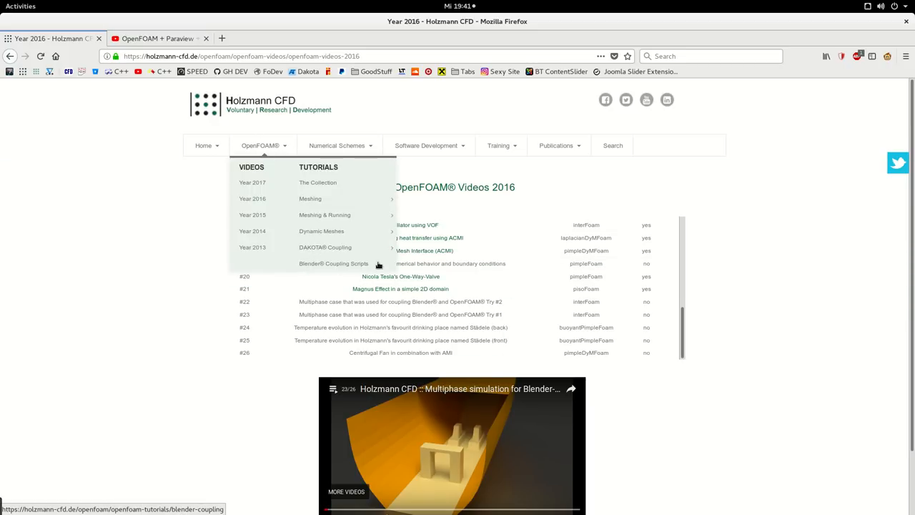
{"action": "mouse_move", "coordinate": [353, 263]}
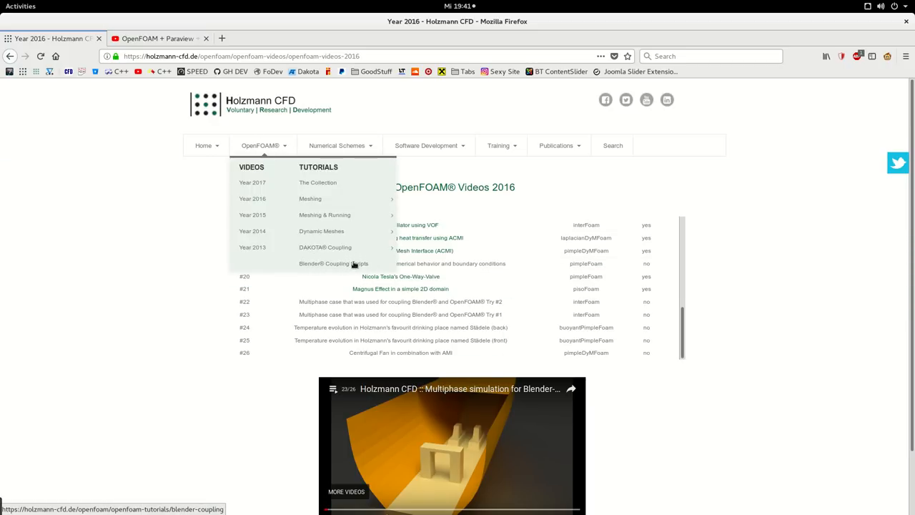
{"action": "mouse_move", "coordinate": [312, 266]}
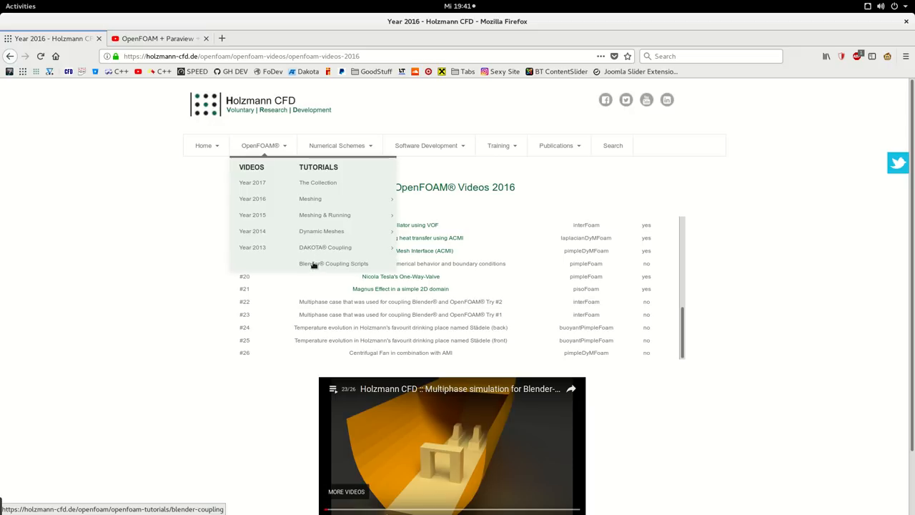
{"action": "mouse_move", "coordinate": [328, 265]}
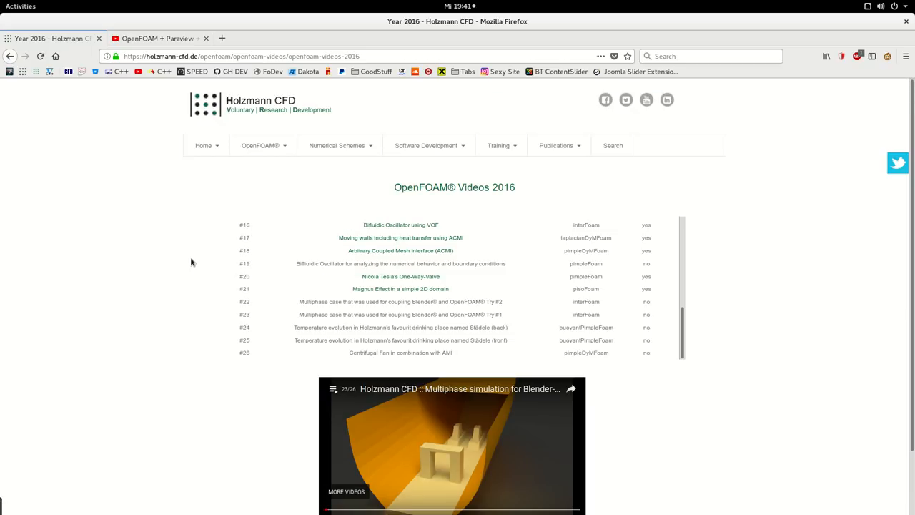
{"action": "left_click", "coordinate": [156, 38]}
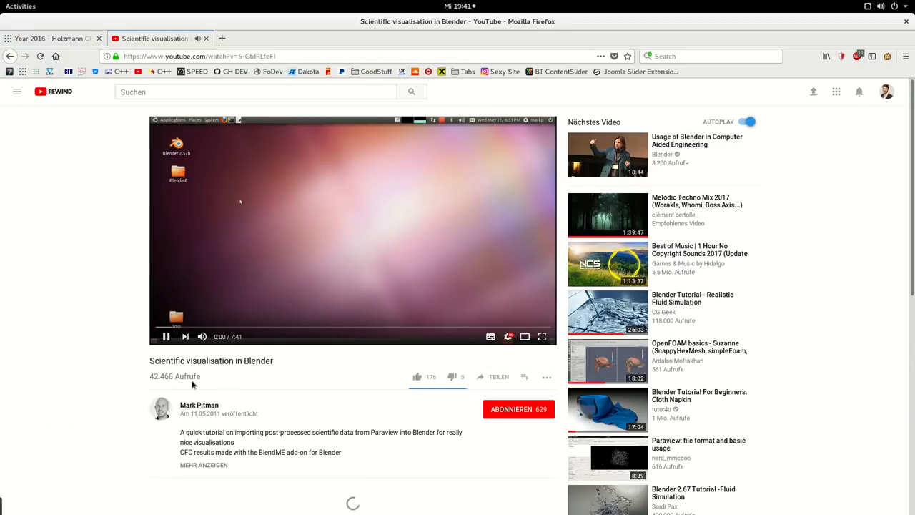
- Pause the Scientific visualisation in Blender video and scroll down to its description
{"action": "left_click", "coordinate": [165, 336]}
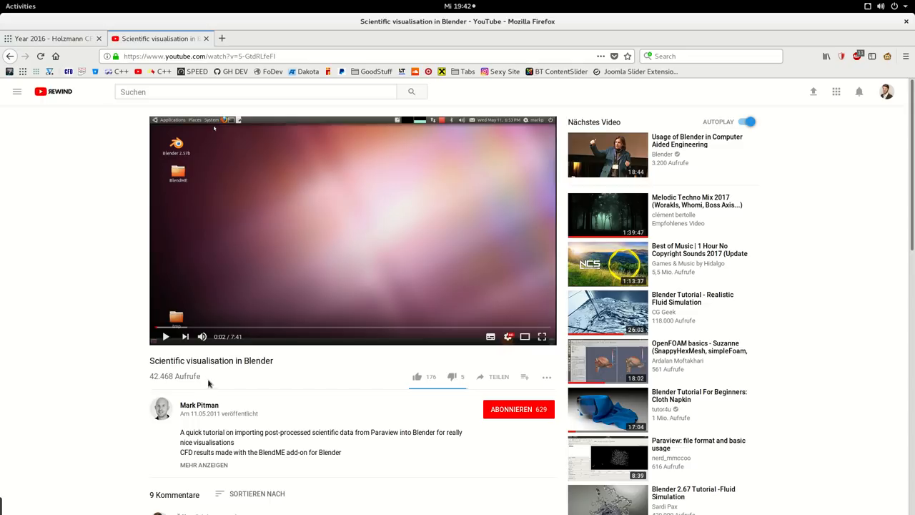
{"action": "mouse_move", "coordinate": [219, 344]}
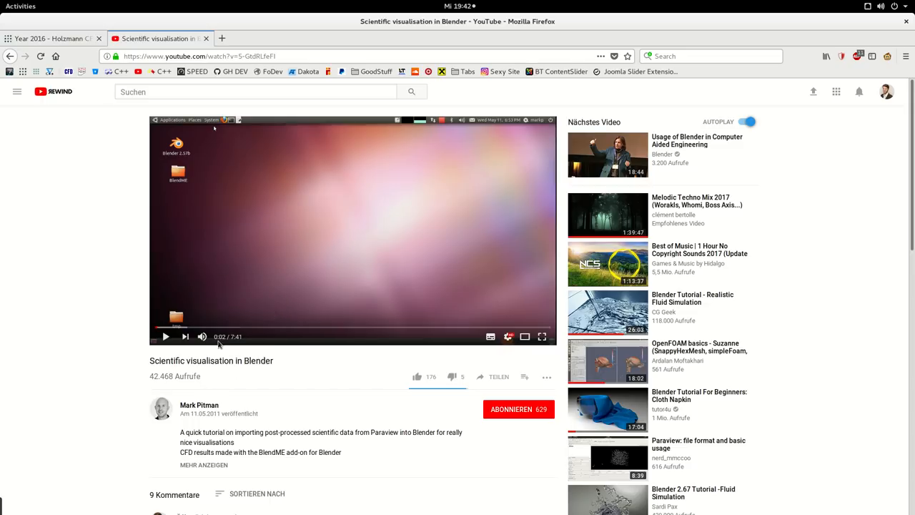
{"action": "mouse_move", "coordinate": [307, 328]}
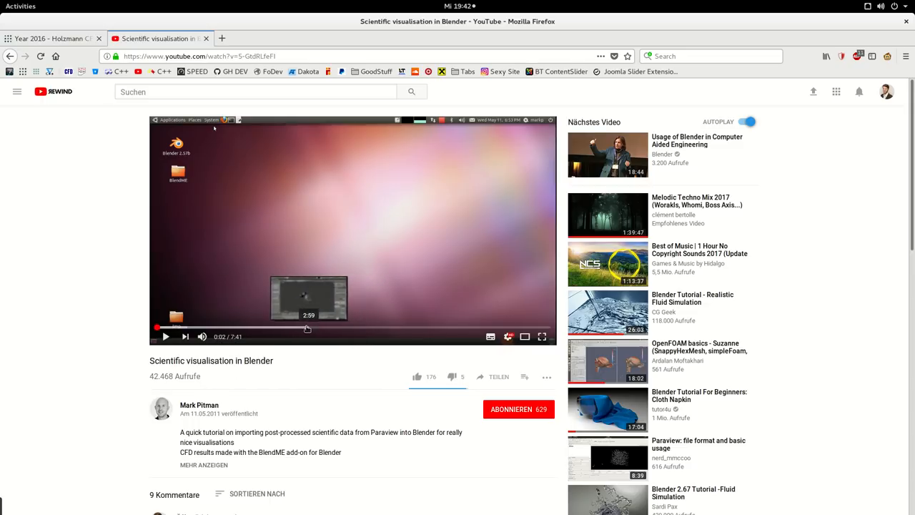
{"action": "mouse_move", "coordinate": [374, 327]}
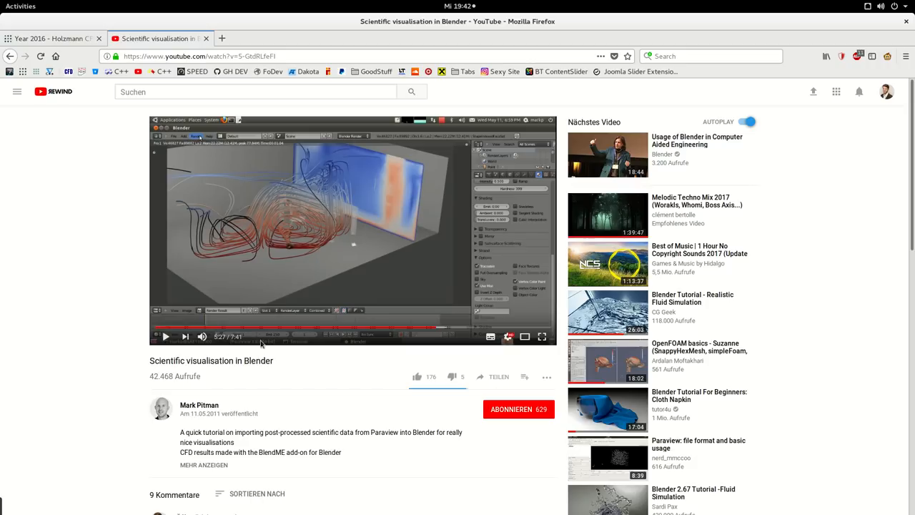
{"action": "mouse_move", "coordinate": [332, 332]}
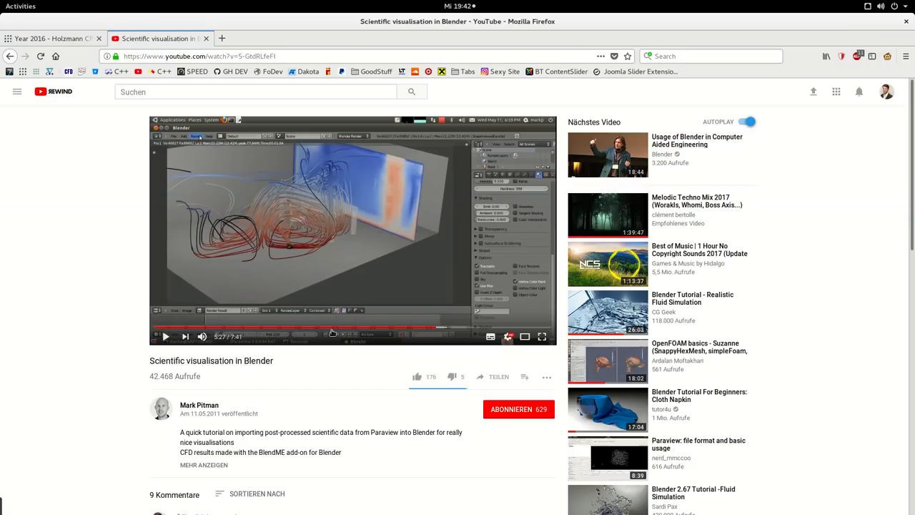
{"action": "mouse_move", "coordinate": [333, 245]}
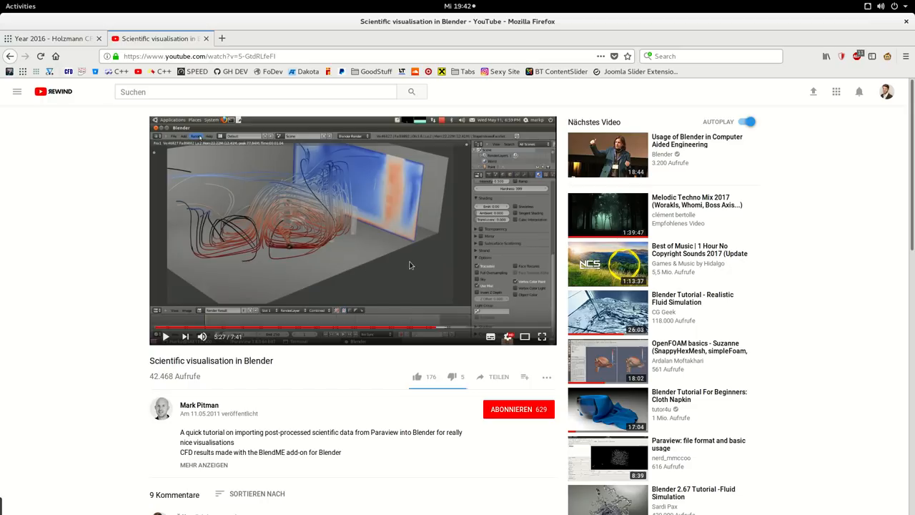
{"action": "mouse_move", "coordinate": [264, 230]}
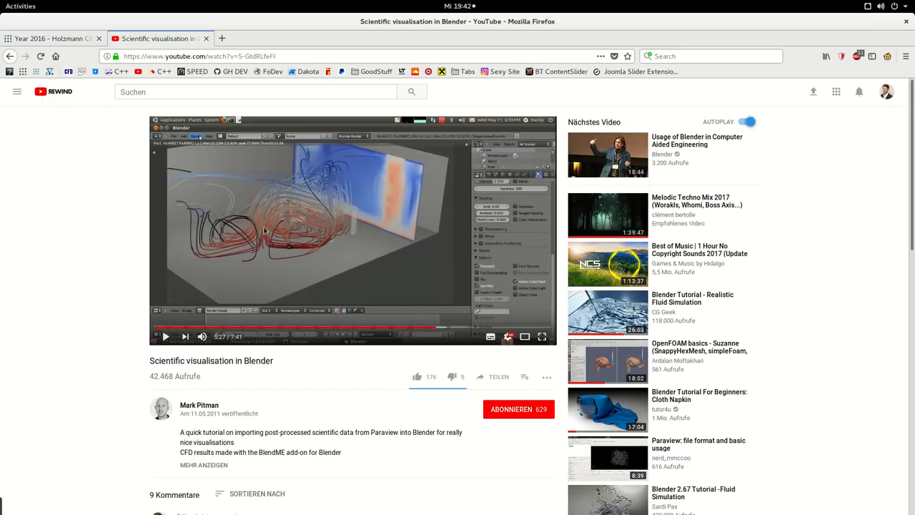
{"action": "mouse_move", "coordinate": [331, 202]}
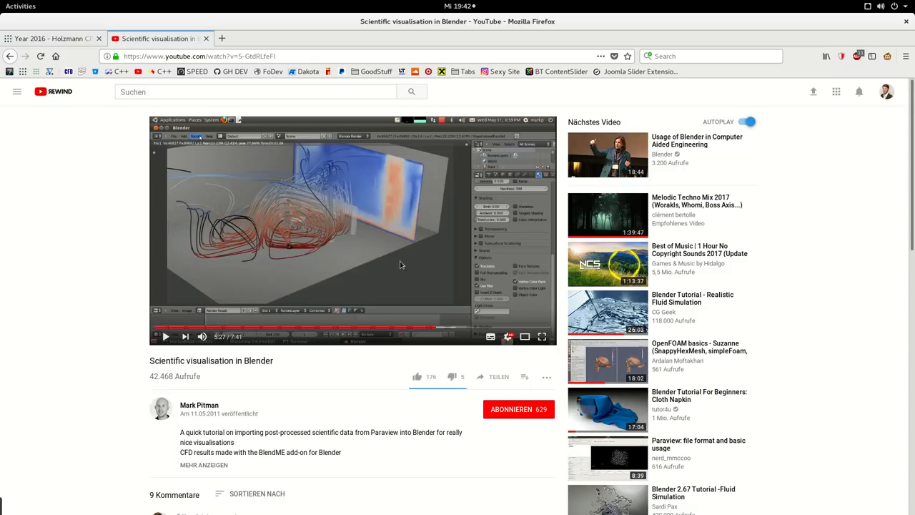
{"action": "mouse_move", "coordinate": [339, 308]}
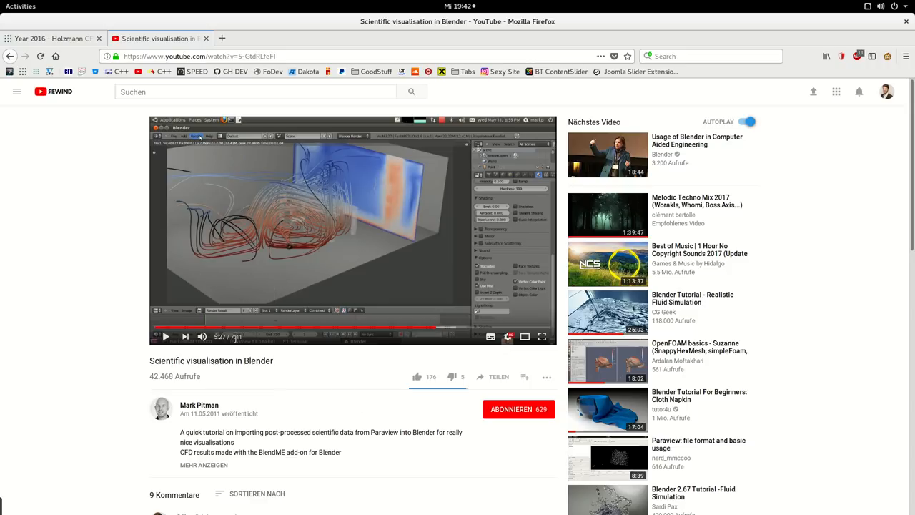
{"action": "mouse_move", "coordinate": [125, 410]}
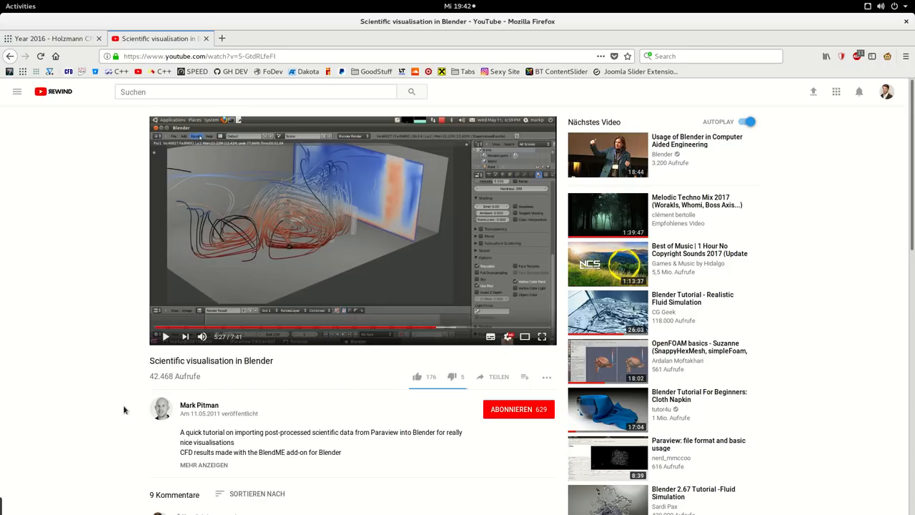
{"action": "scroll", "scroll_direction": "down", "scroll_amount": 3}
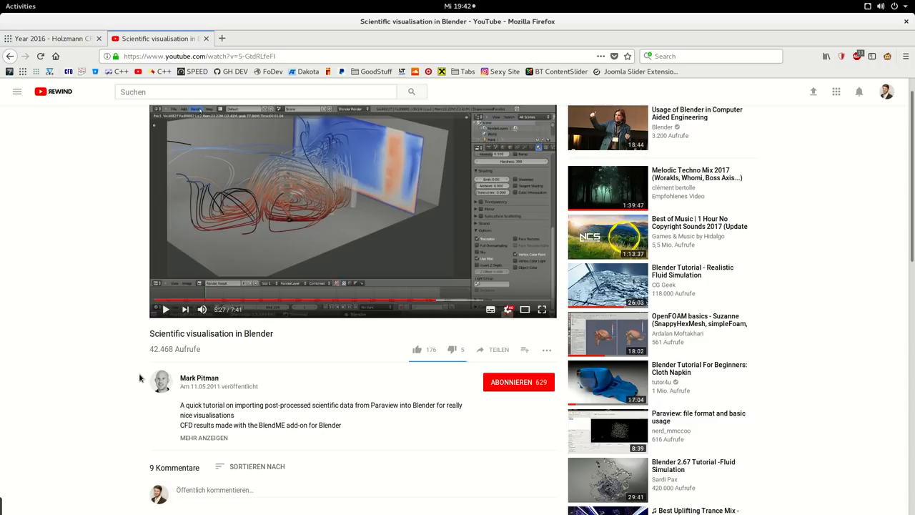
{"action": "scroll", "scroll_direction": "down", "scroll_amount": 3}
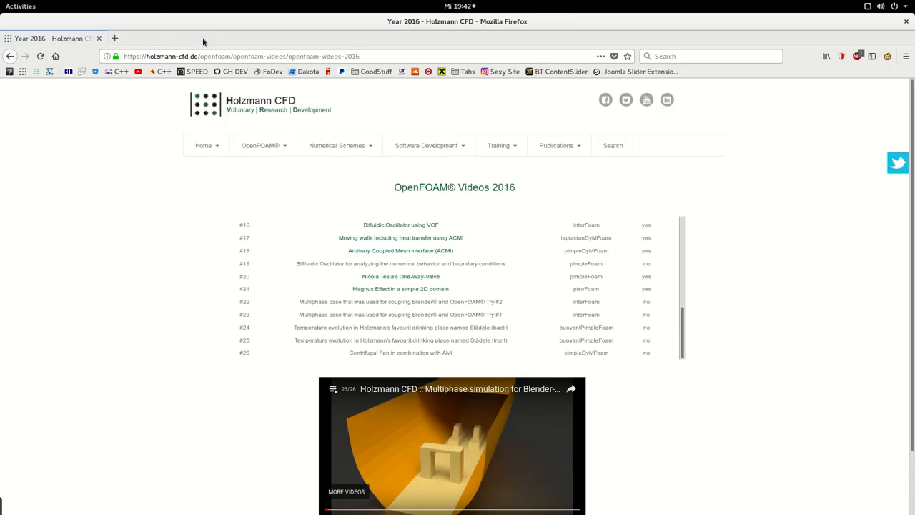
{"action": "mouse_move", "coordinate": [464, 4]}
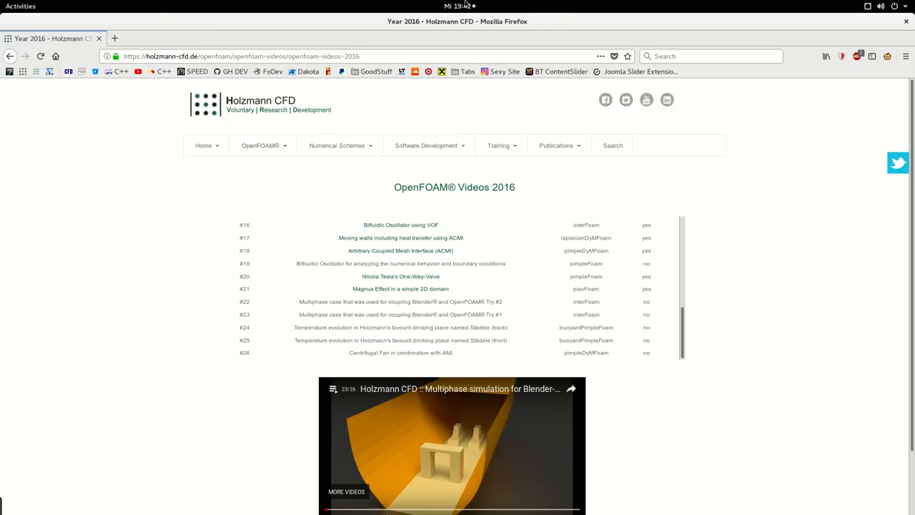
- Close the YouTube tab to return to the Holzmann CFD 2016 videos page
{"action": "left_click", "coordinate": [458, 5]}
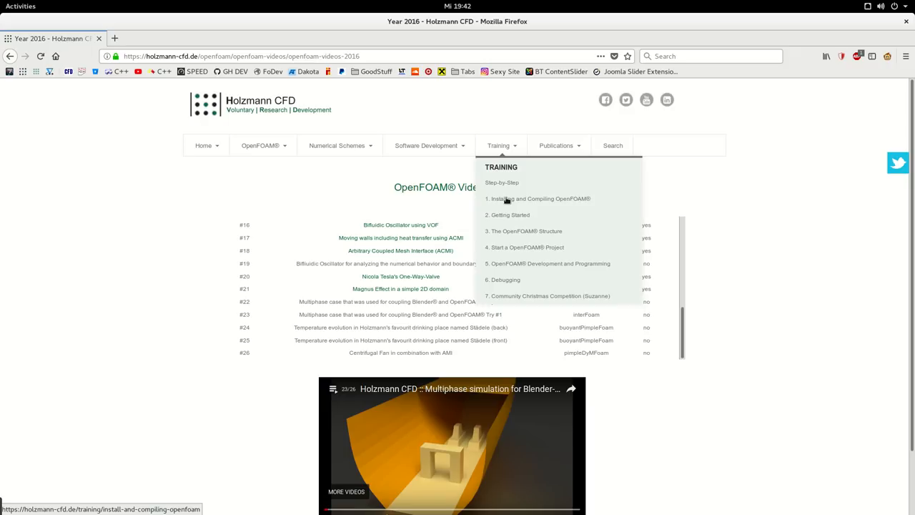
{"action": "mouse_move", "coordinate": [211, 186]}
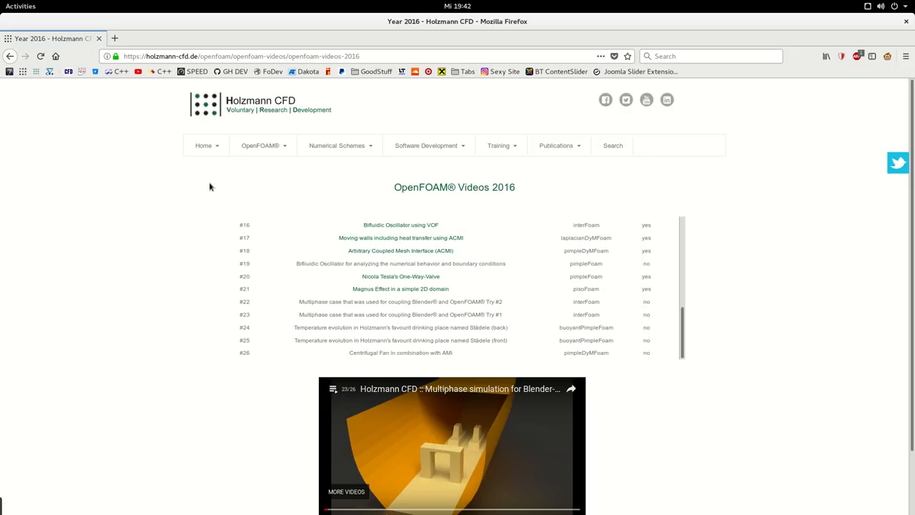
{"action": "mouse_move", "coordinate": [598, 189]}
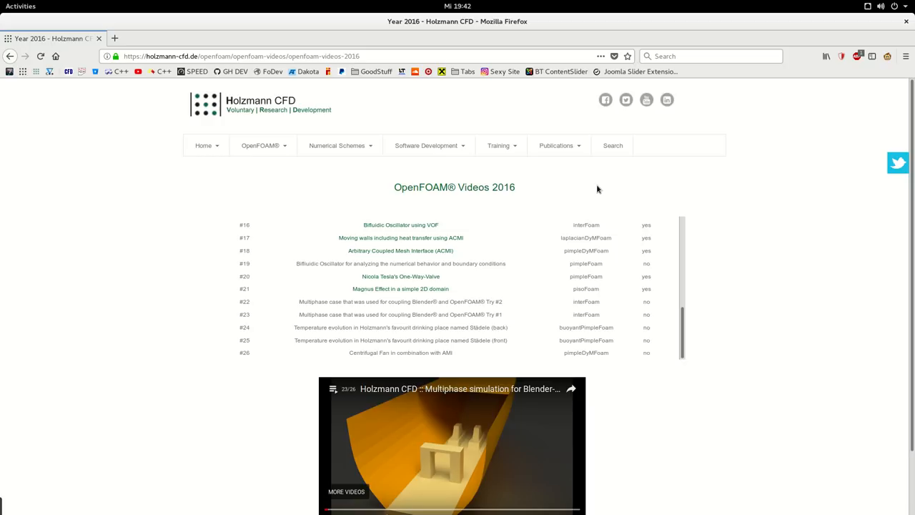
{"action": "mouse_move", "coordinate": [448, 230]}
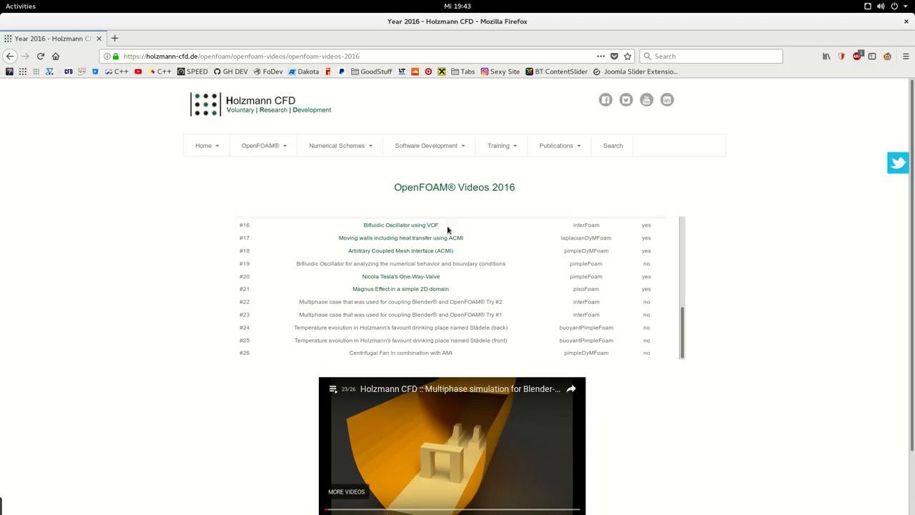
{"action": "mouse_move", "coordinate": [297, 315]}
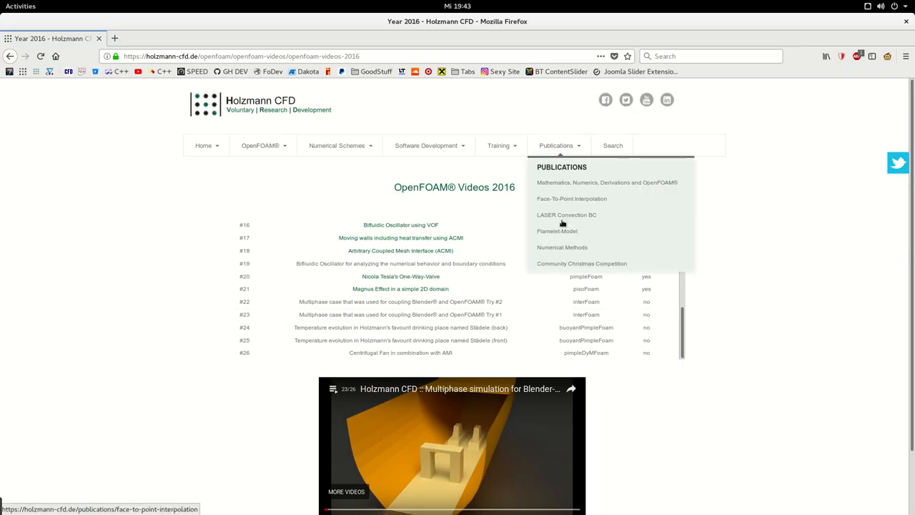
{"action": "mouse_move", "coordinate": [561, 263]}
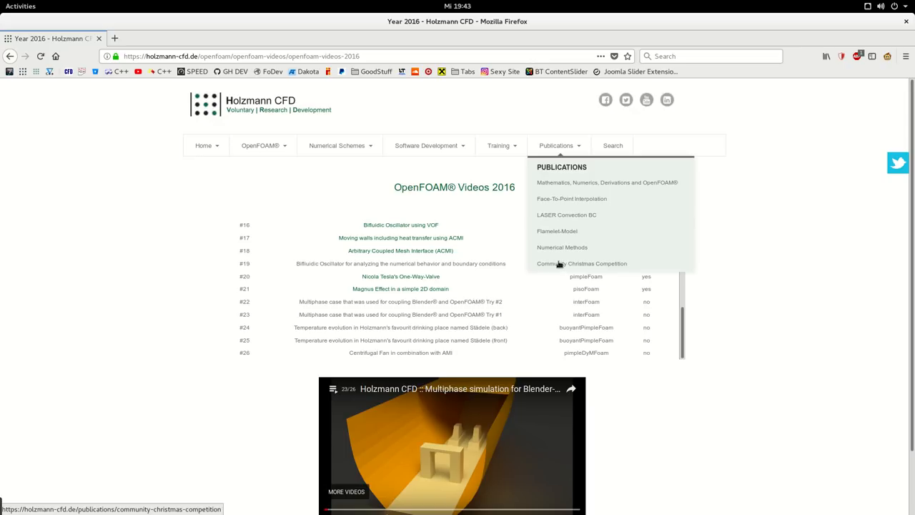
{"action": "mouse_move", "coordinate": [563, 248]}
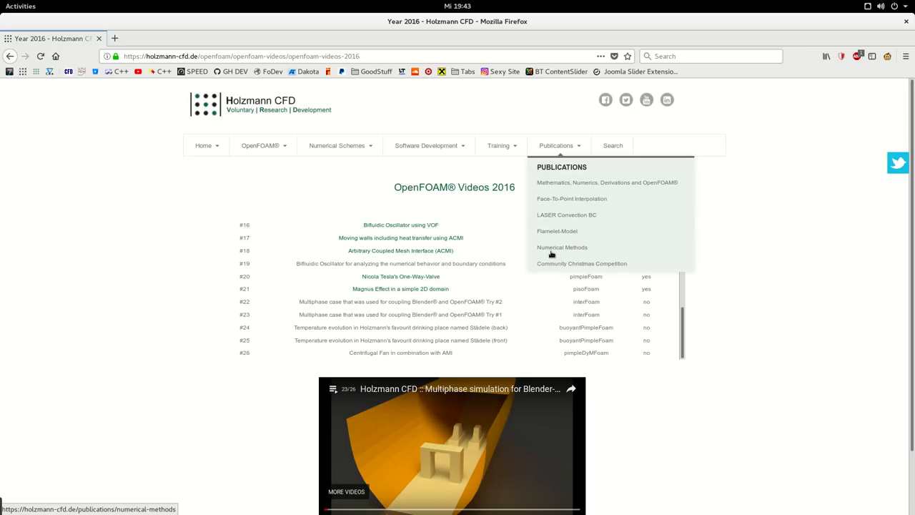
{"action": "mouse_move", "coordinate": [557, 284]}
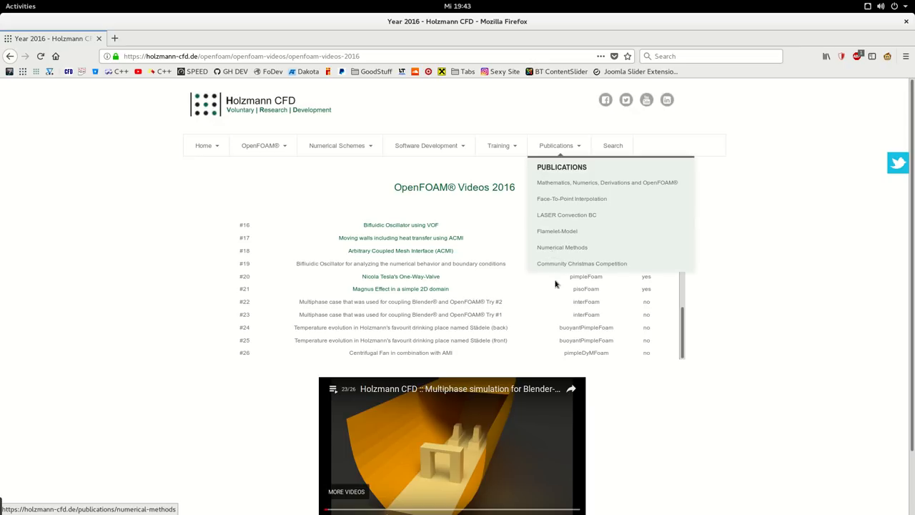
{"action": "mouse_move", "coordinate": [607, 246]}
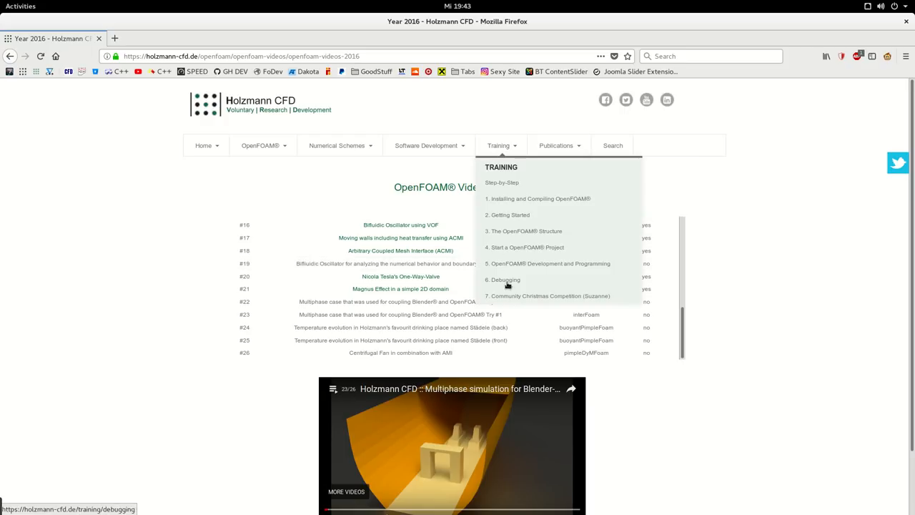
{"action": "mouse_move", "coordinate": [512, 303]}
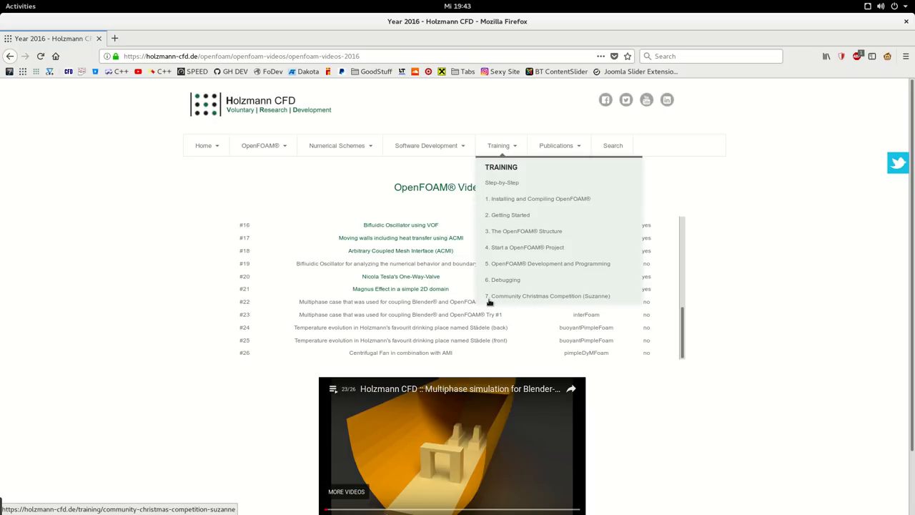
{"action": "mouse_move", "coordinate": [486, 298]}
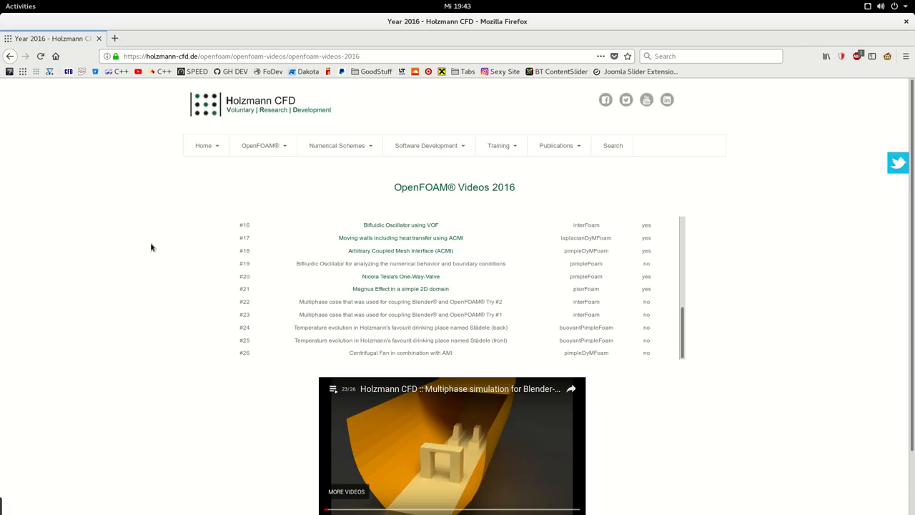
{"action": "scroll", "scroll_direction": "down", "scroll_amount": 3}
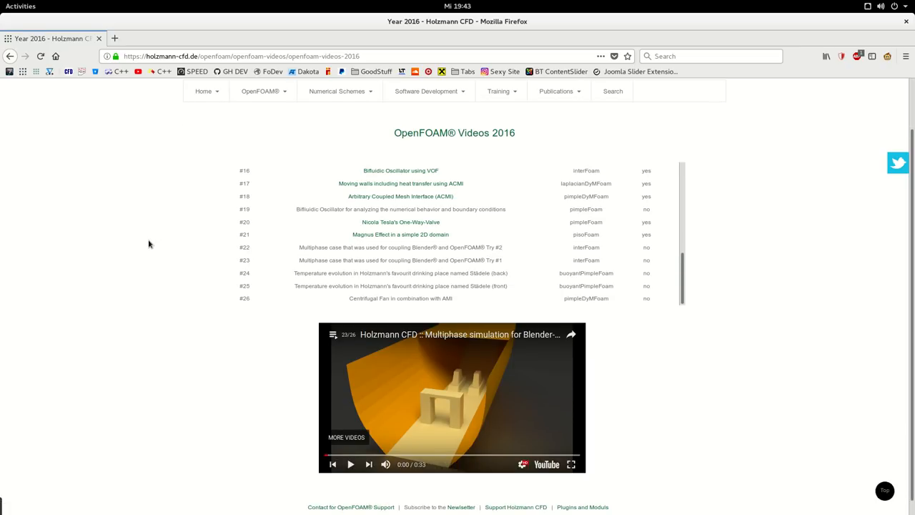
{"action": "scroll", "scroll_direction": "up", "scroll_amount": 3}
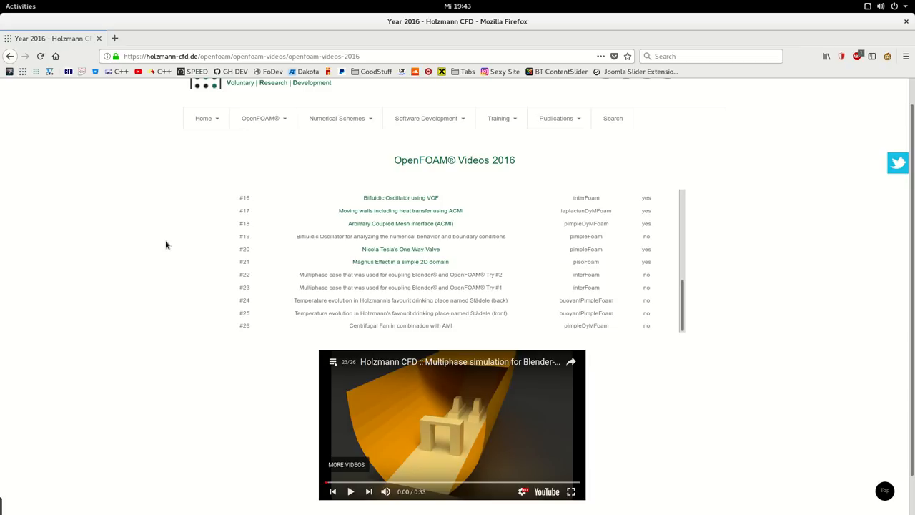
{"action": "mouse_move", "coordinate": [214, 301]}
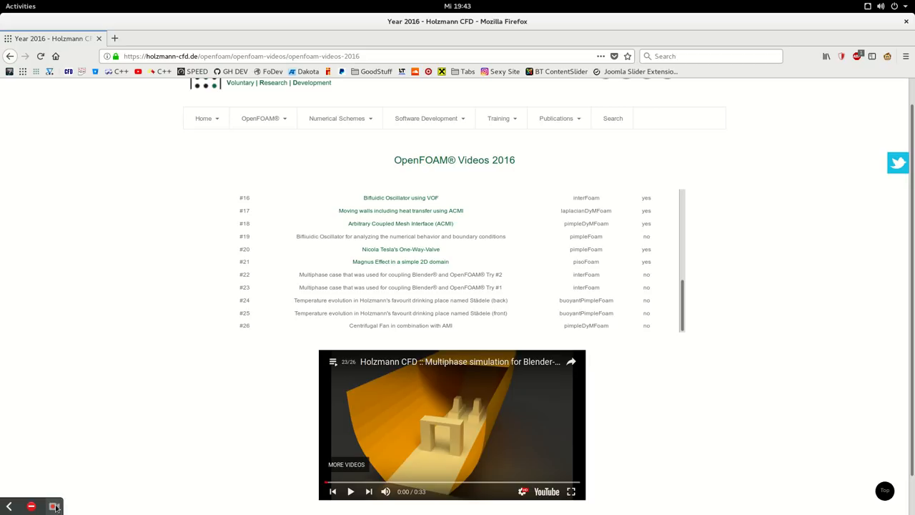
{"action": "left_click", "coordinate": [55, 506]}
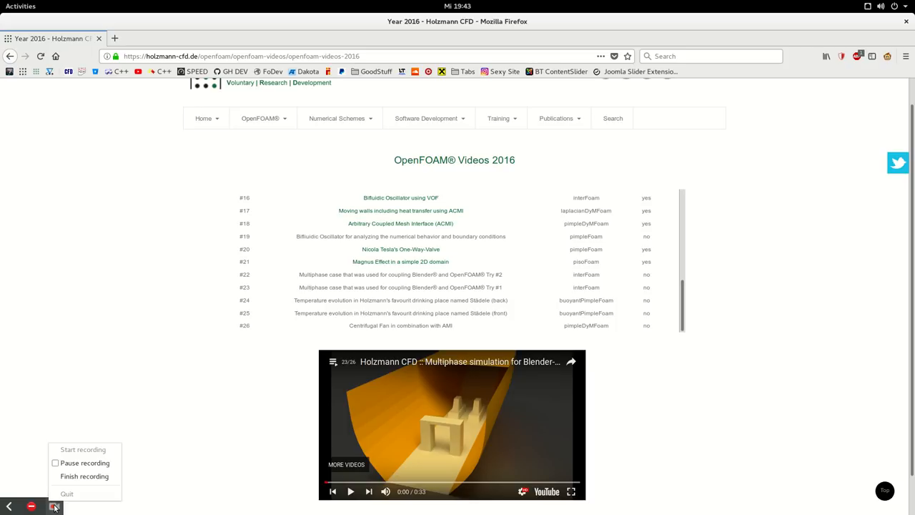
{"action": "mouse_move", "coordinate": [84, 476]}
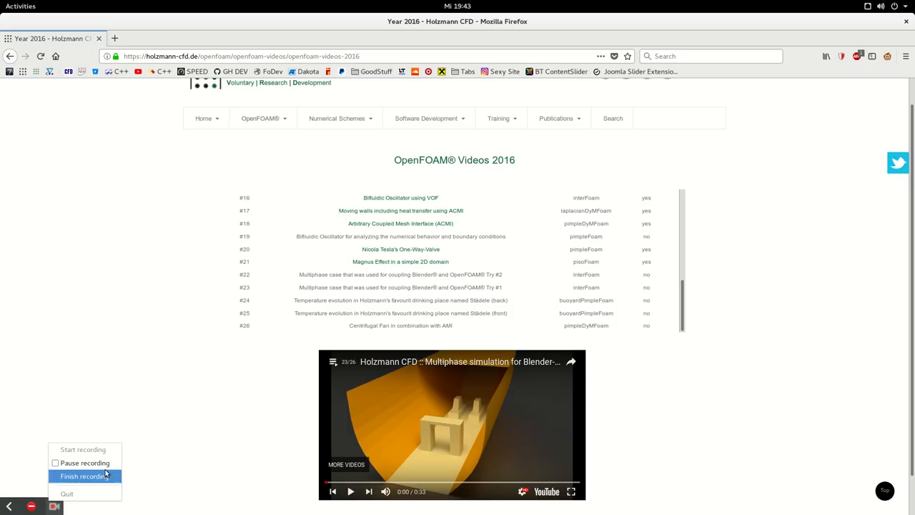
{"action": "mouse_move", "coordinate": [84, 463]}
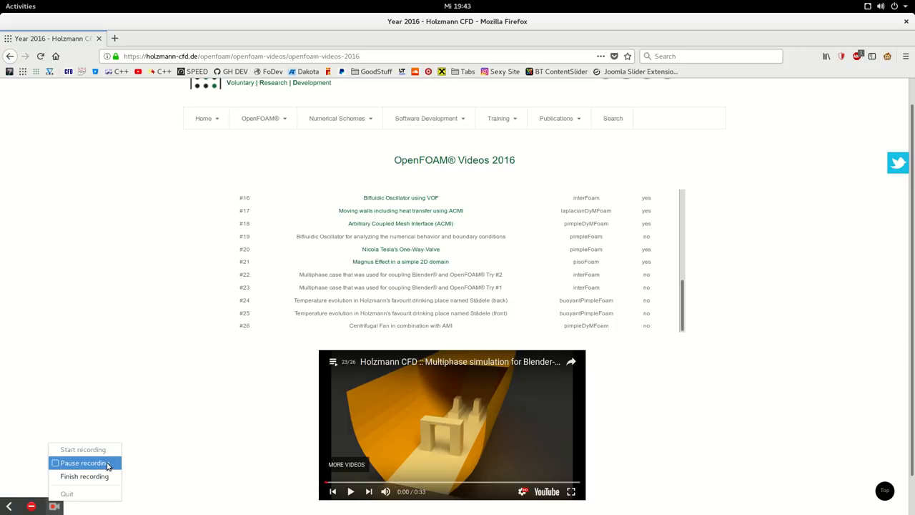